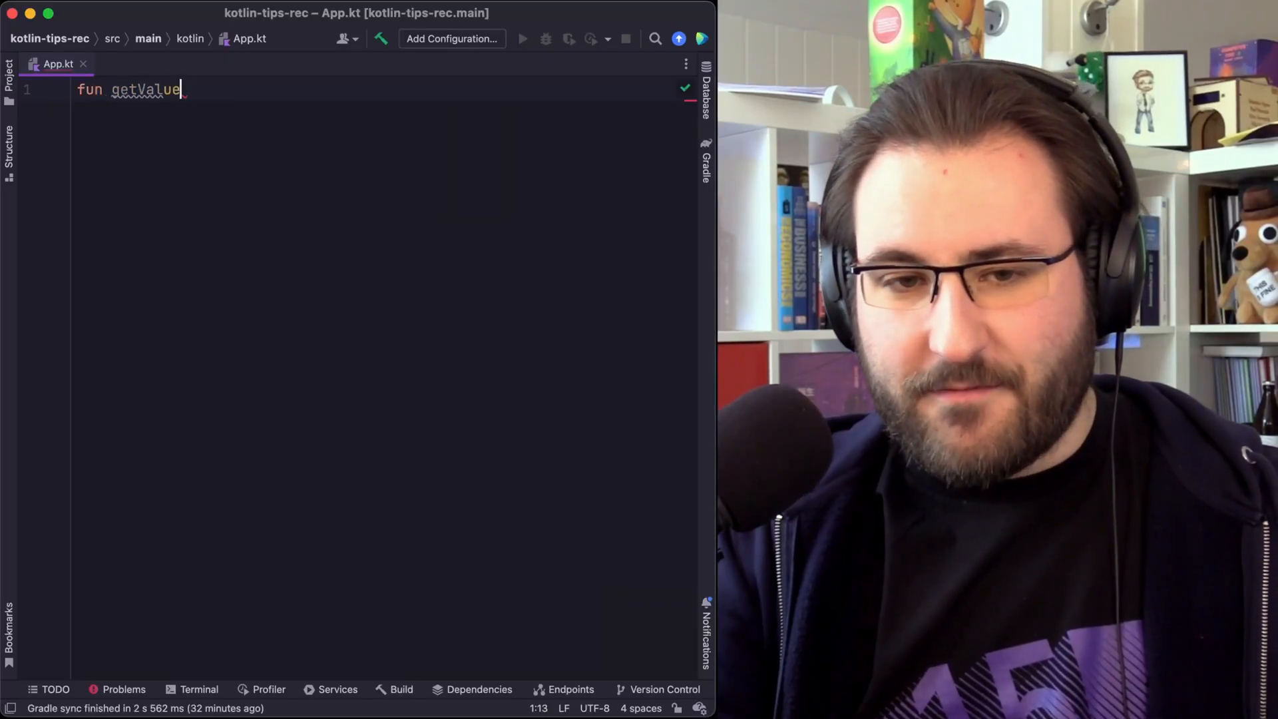
- Write fun getValueFromApi(): String? that returns null, plus an empty main
type("From")
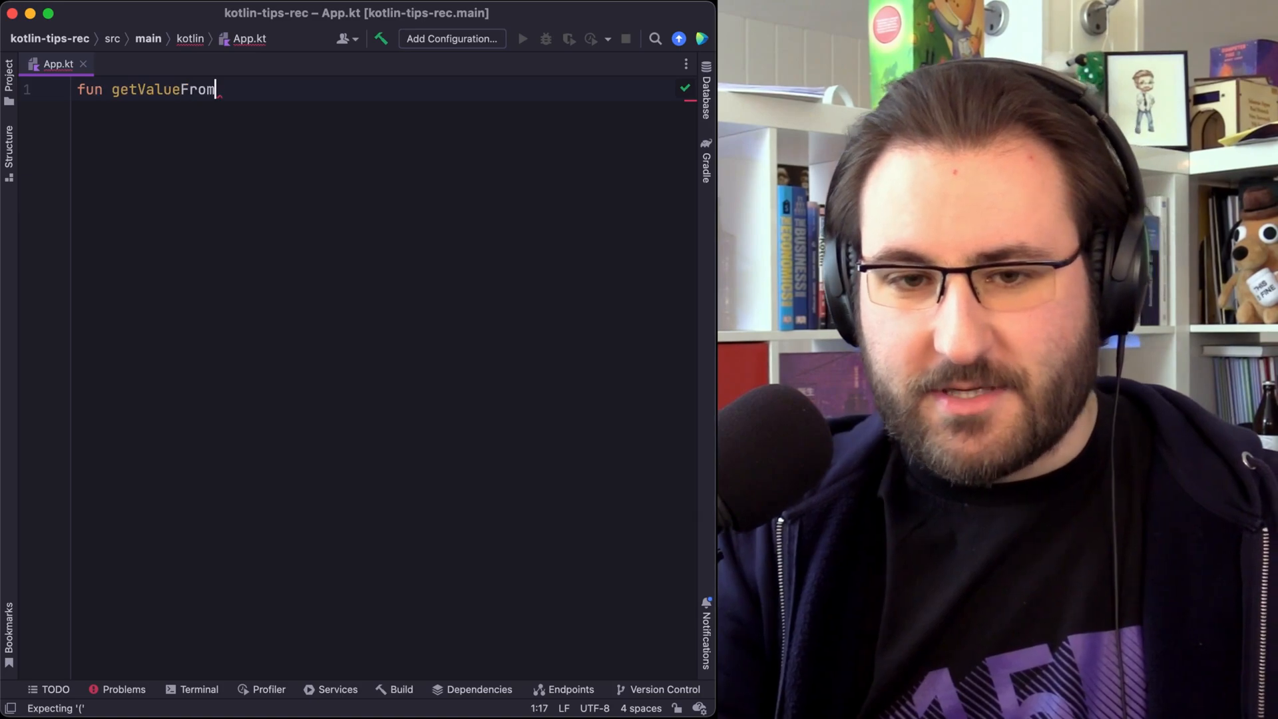
type("Api(): String")
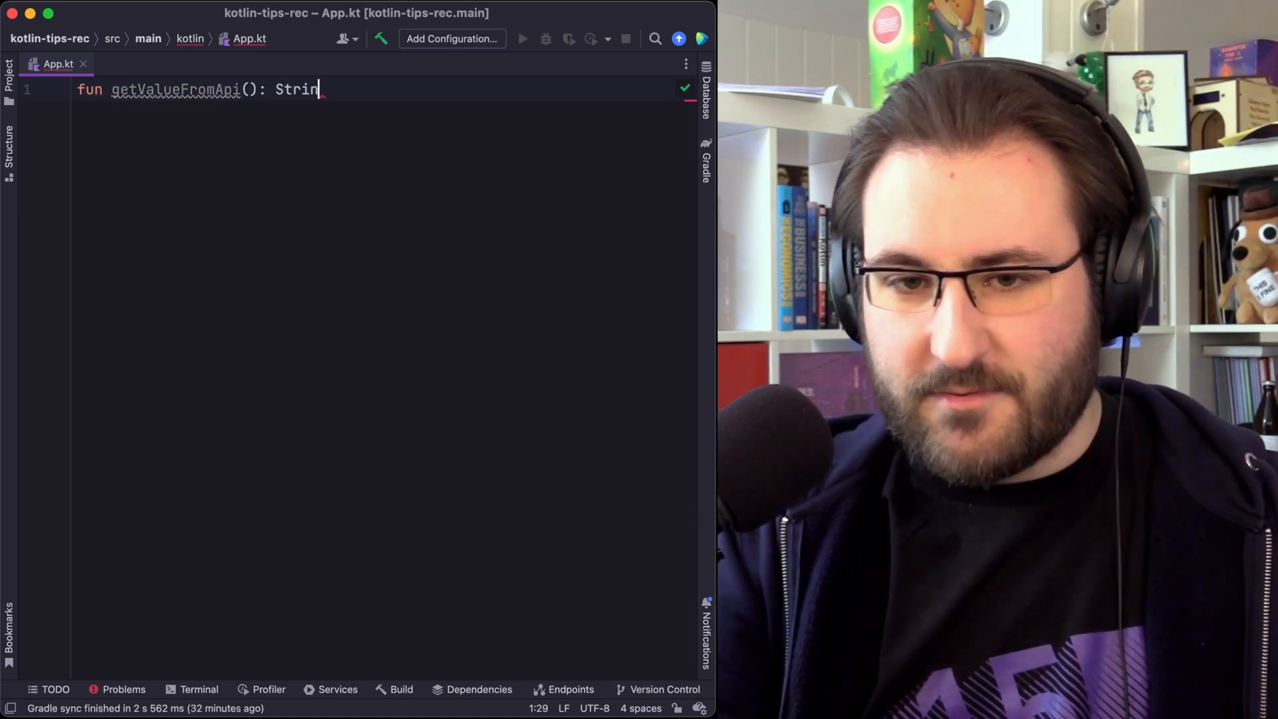
type("g? {")
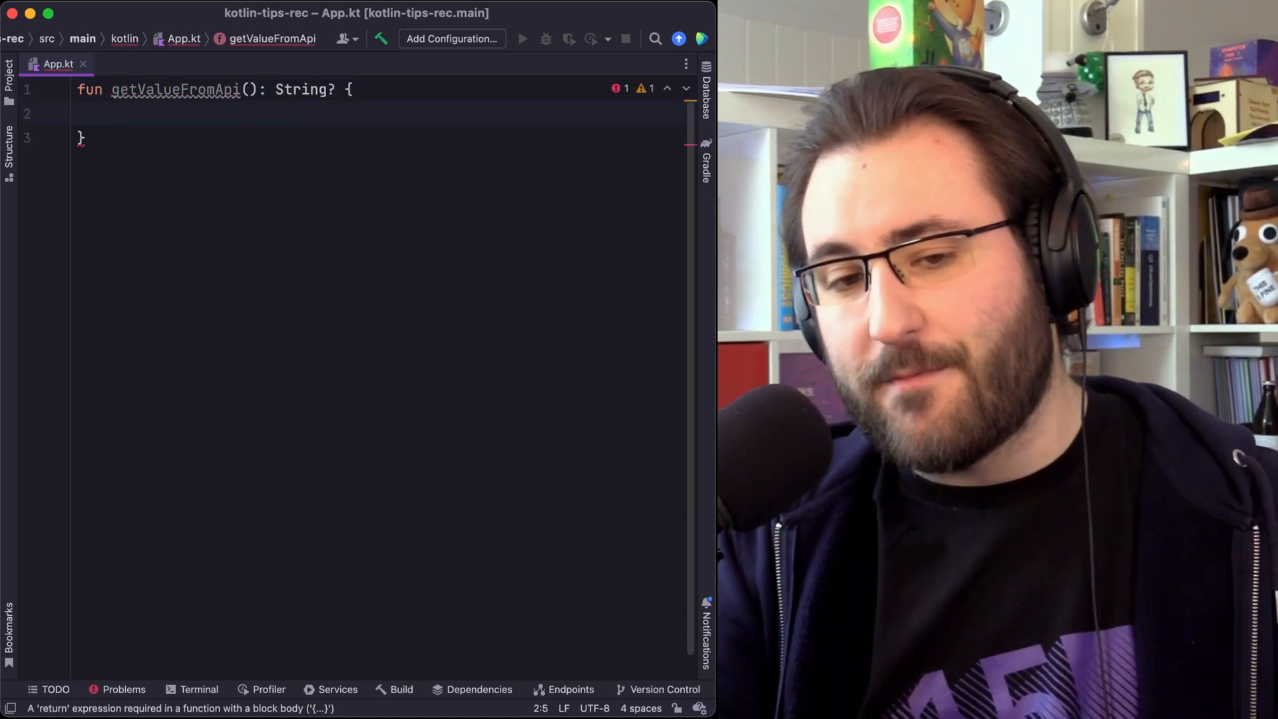
type("return null")
type("fun main() {")
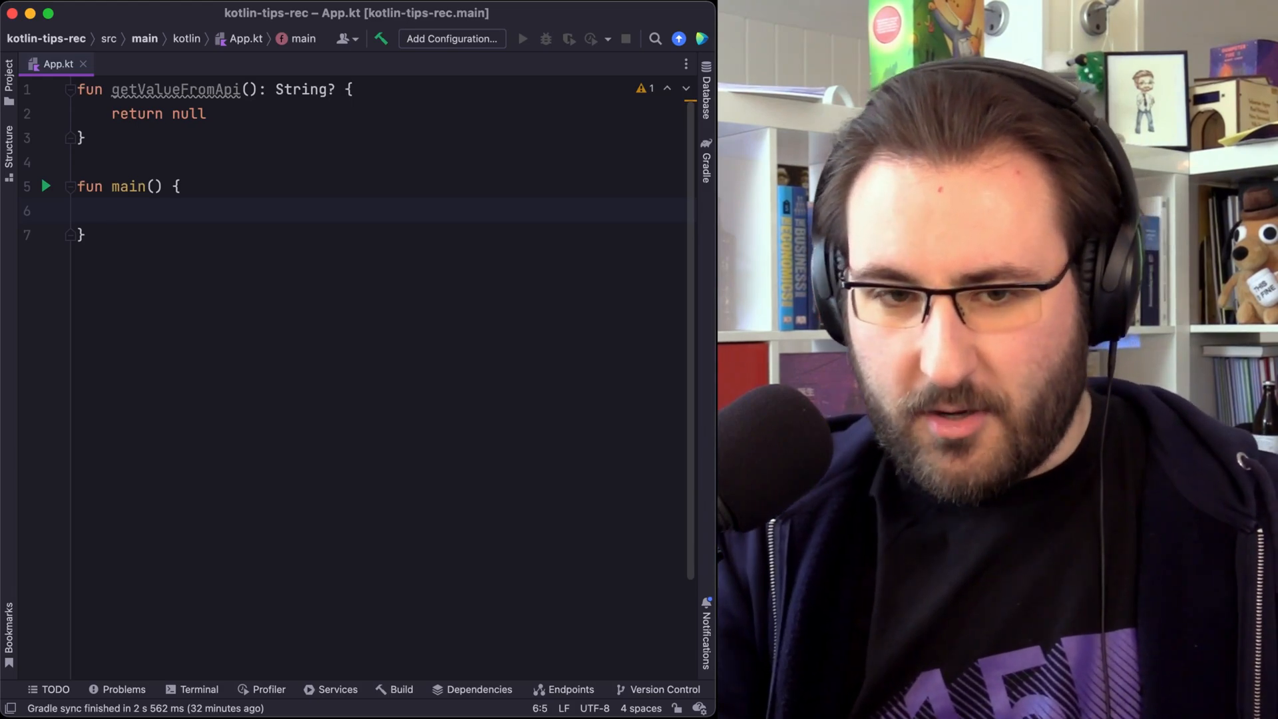
- In main, store getValueFromApi() in val result and val uppercased = result?.uppercase()
type("val result = getValueFromApi(")
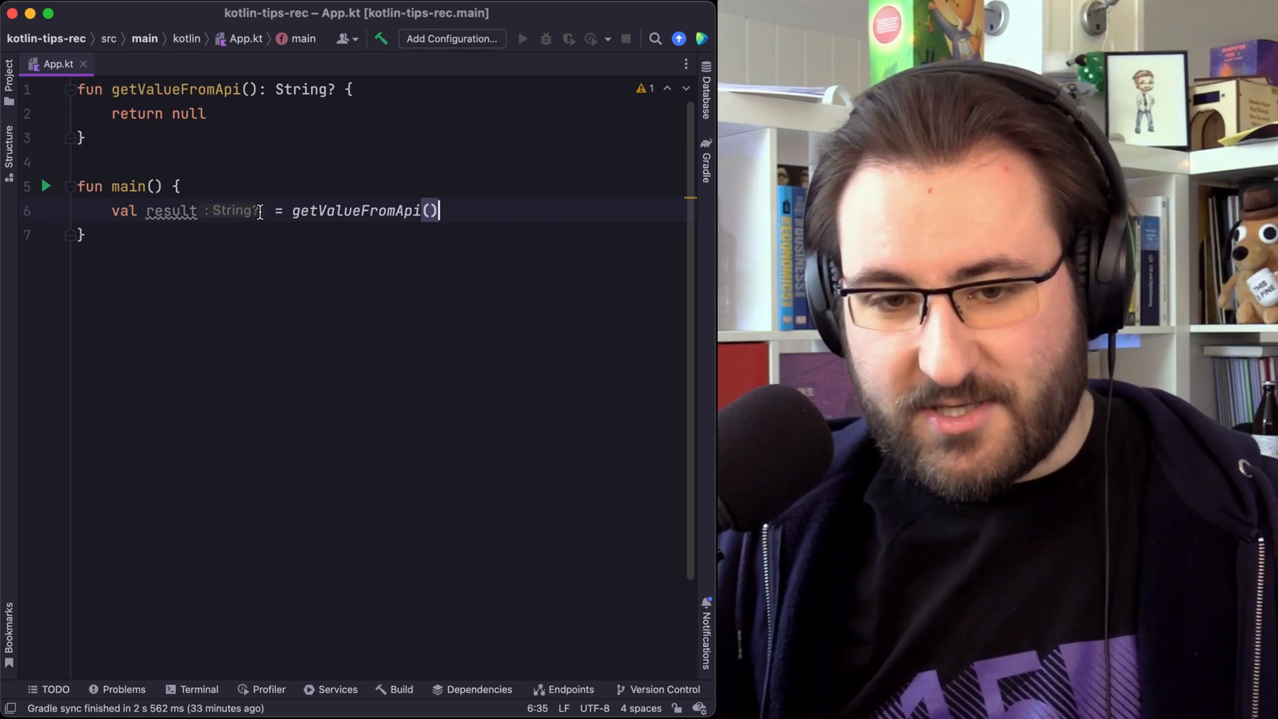
mouse_move(477, 217)
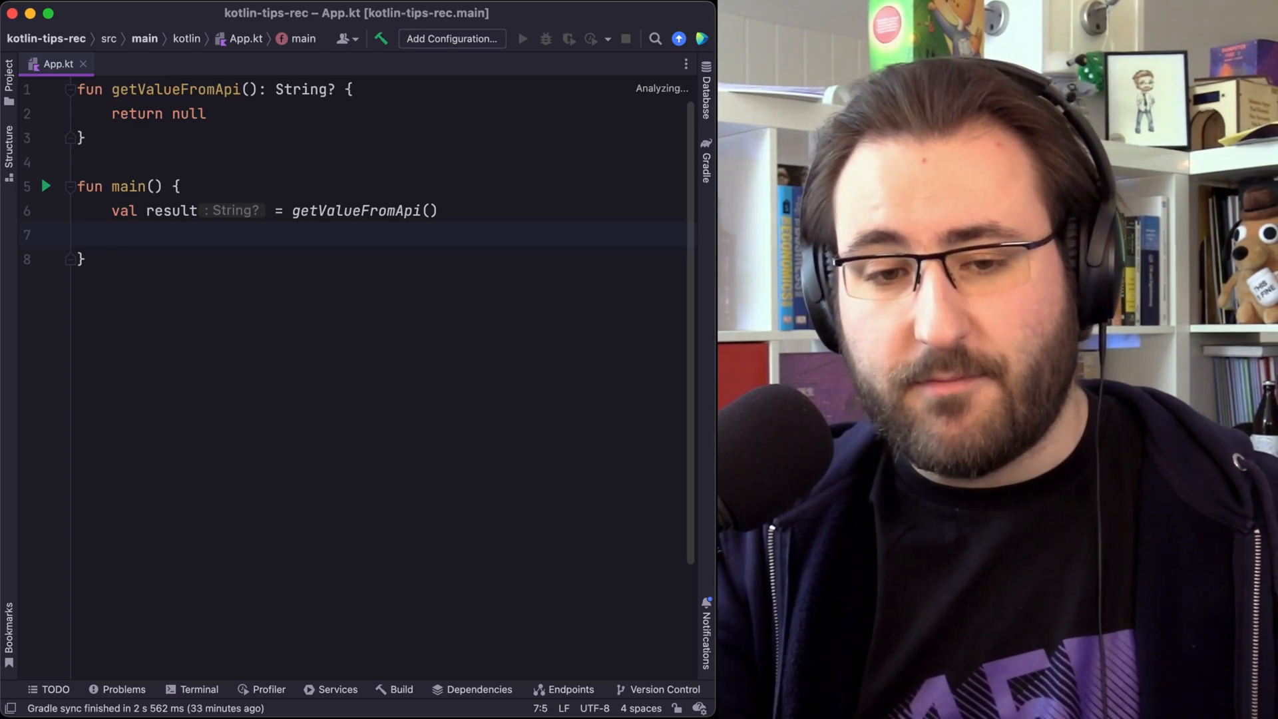
type("result.")
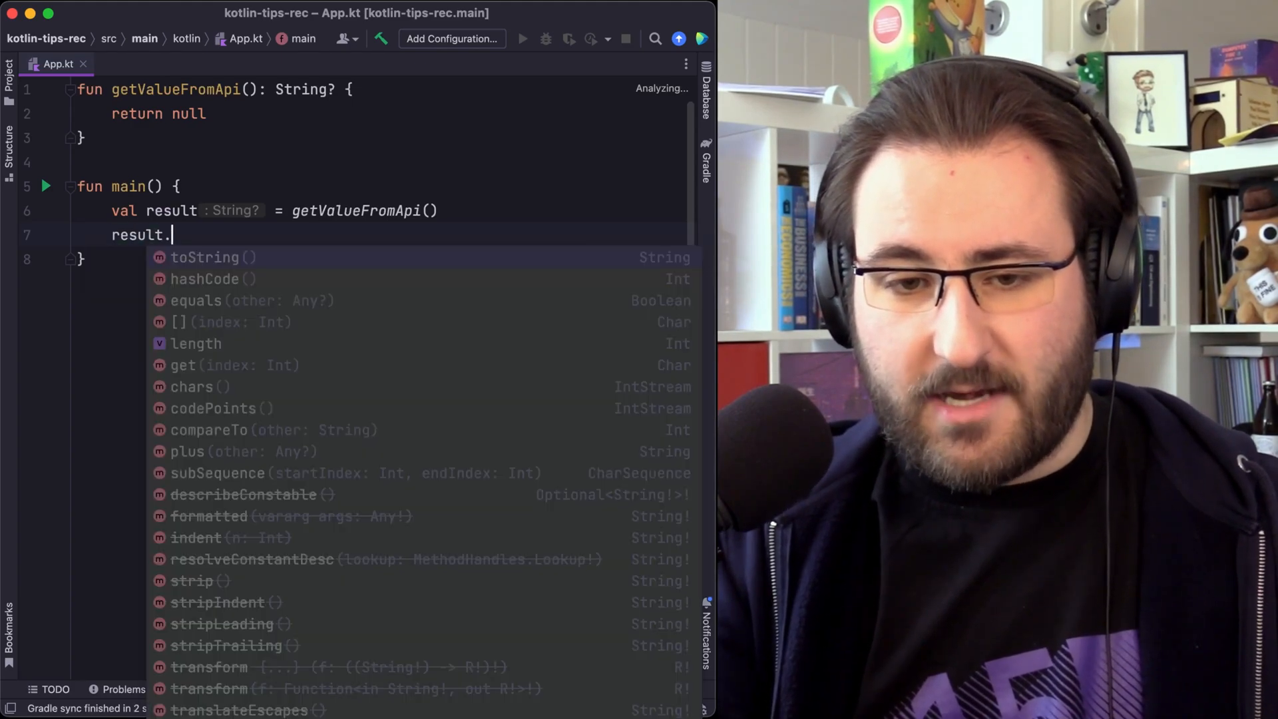
type("uppercase(")
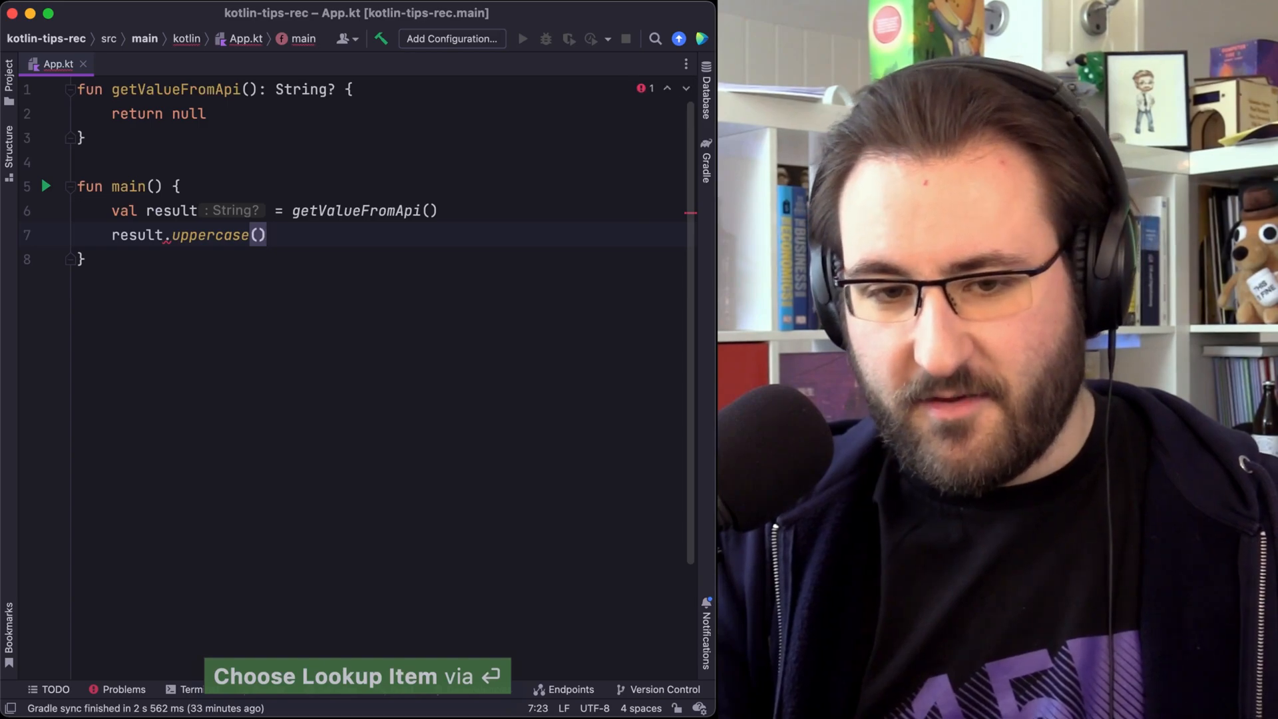
type("?")
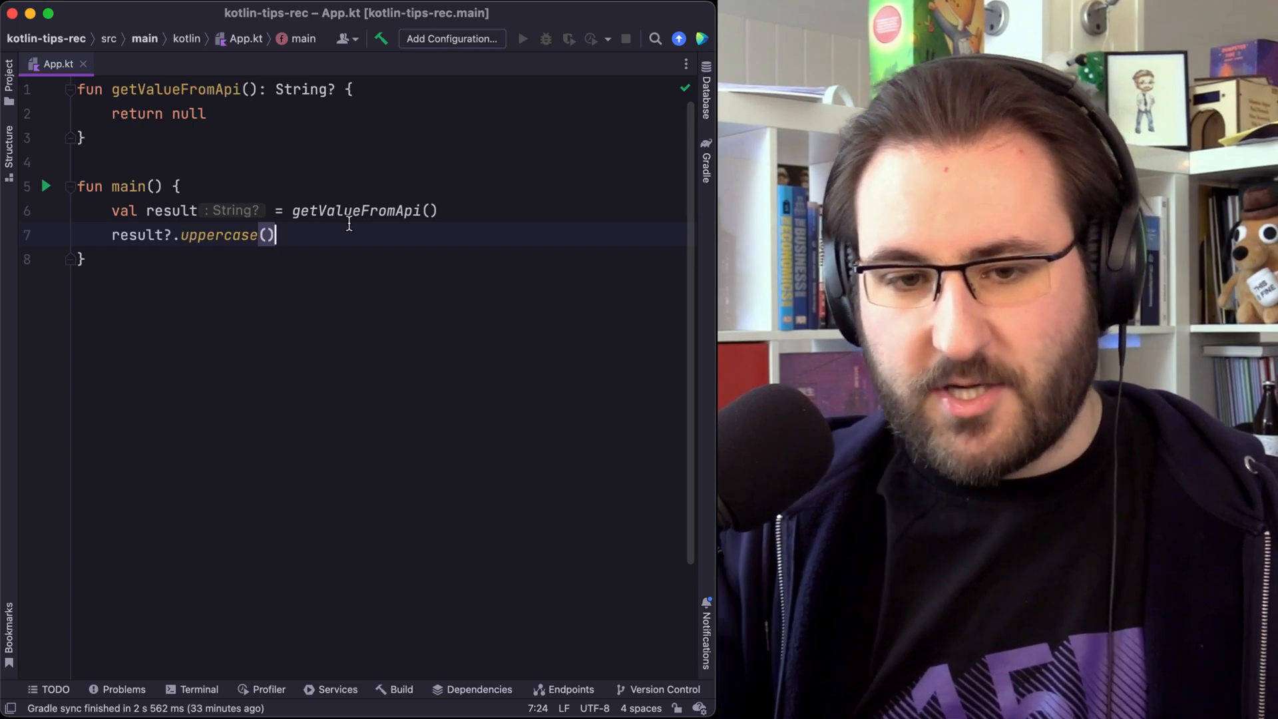
type("val uppercased =")
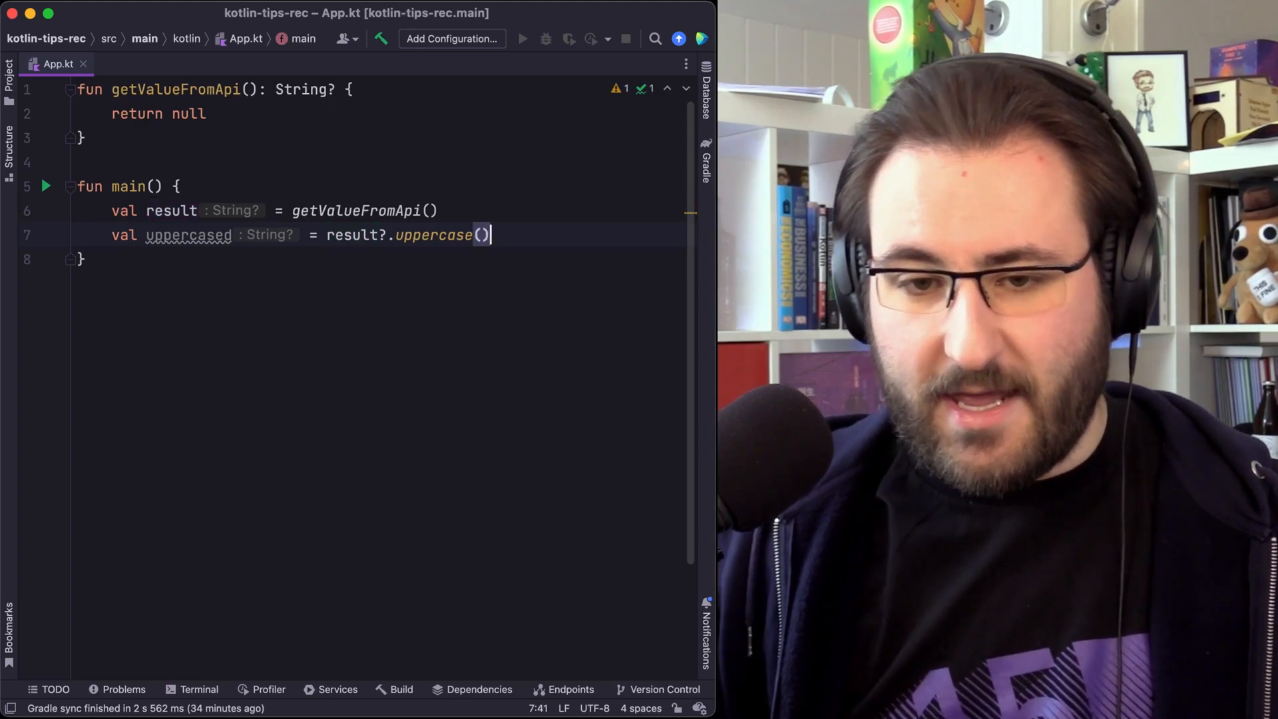
mouse_move(434, 318)
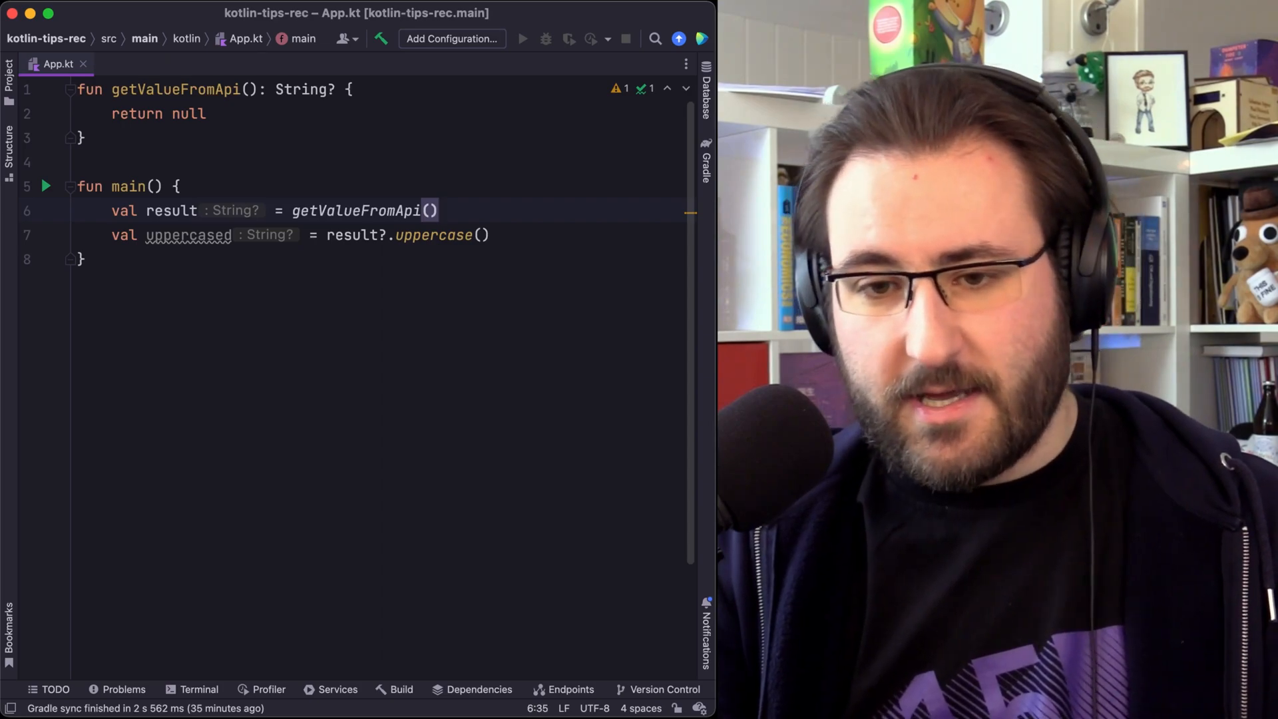
- Append ?: return after getValueFromApi() so result becomes a non-null String
type("?:")
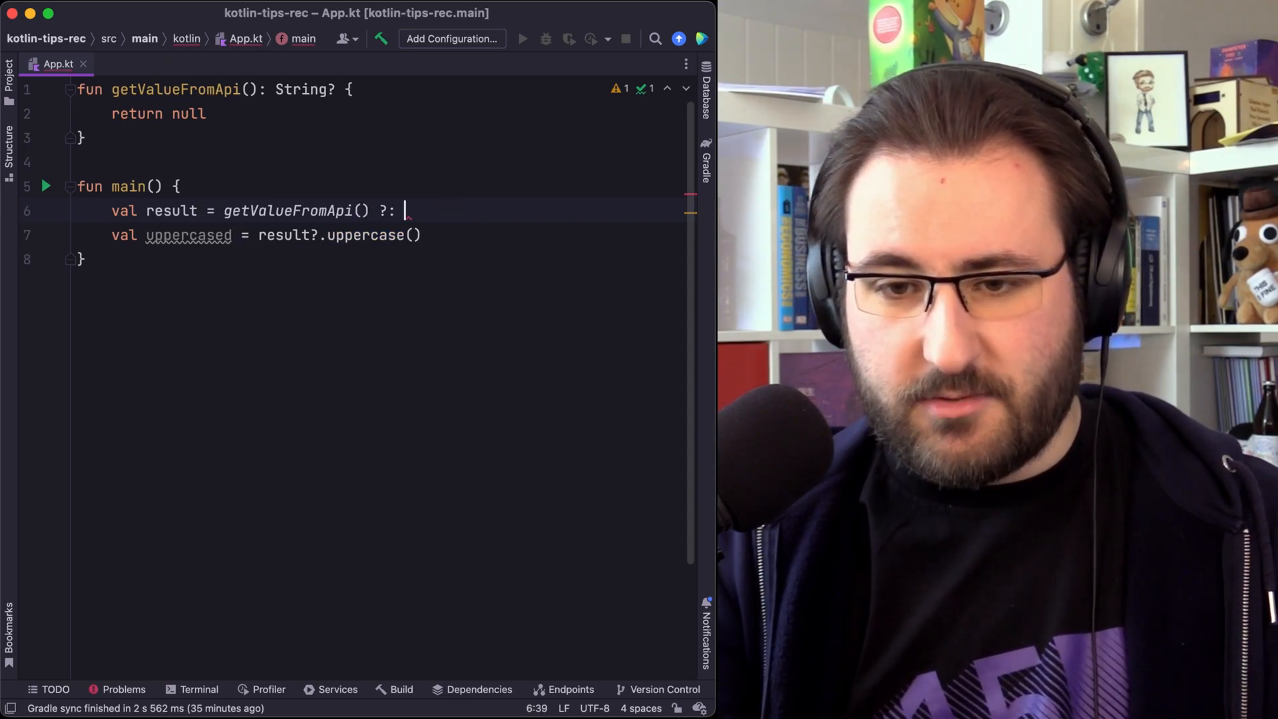
type("return")
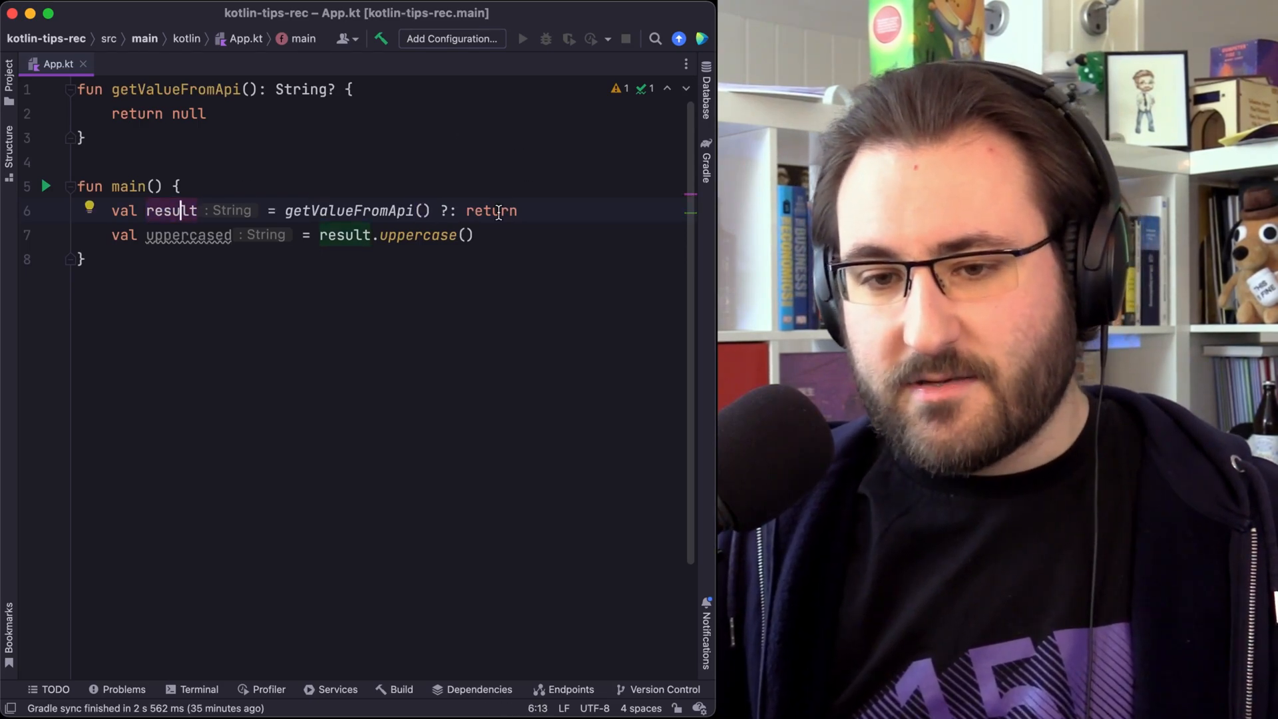
double_click(491, 210)
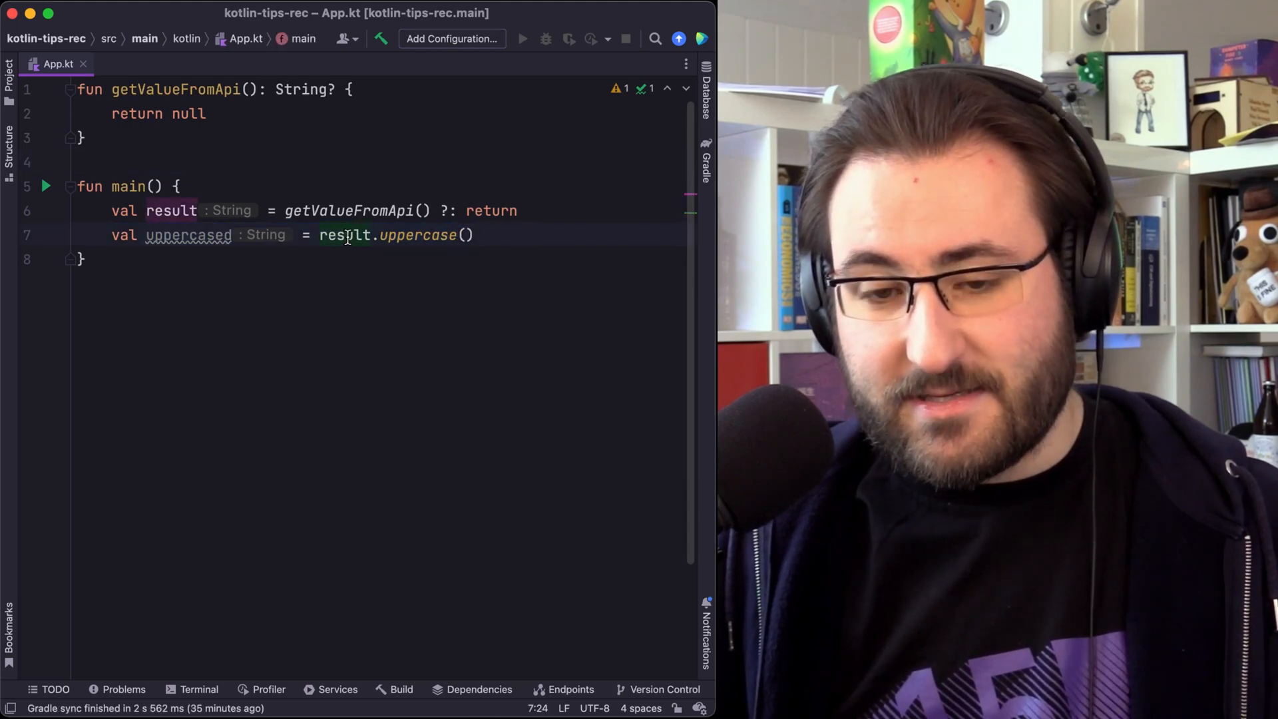
mouse_move(343, 234)
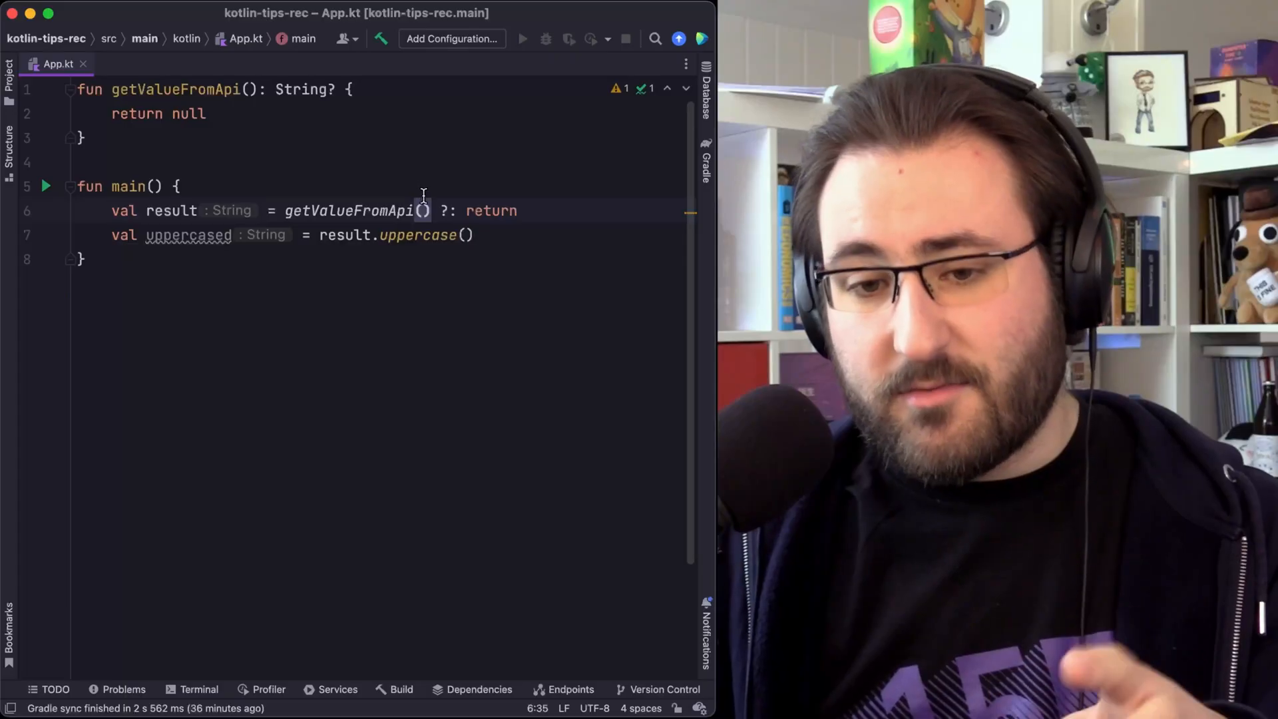
- Highlight the getValueFromApi call, result's non-nullable type and the return keyword
double_click(347, 211)
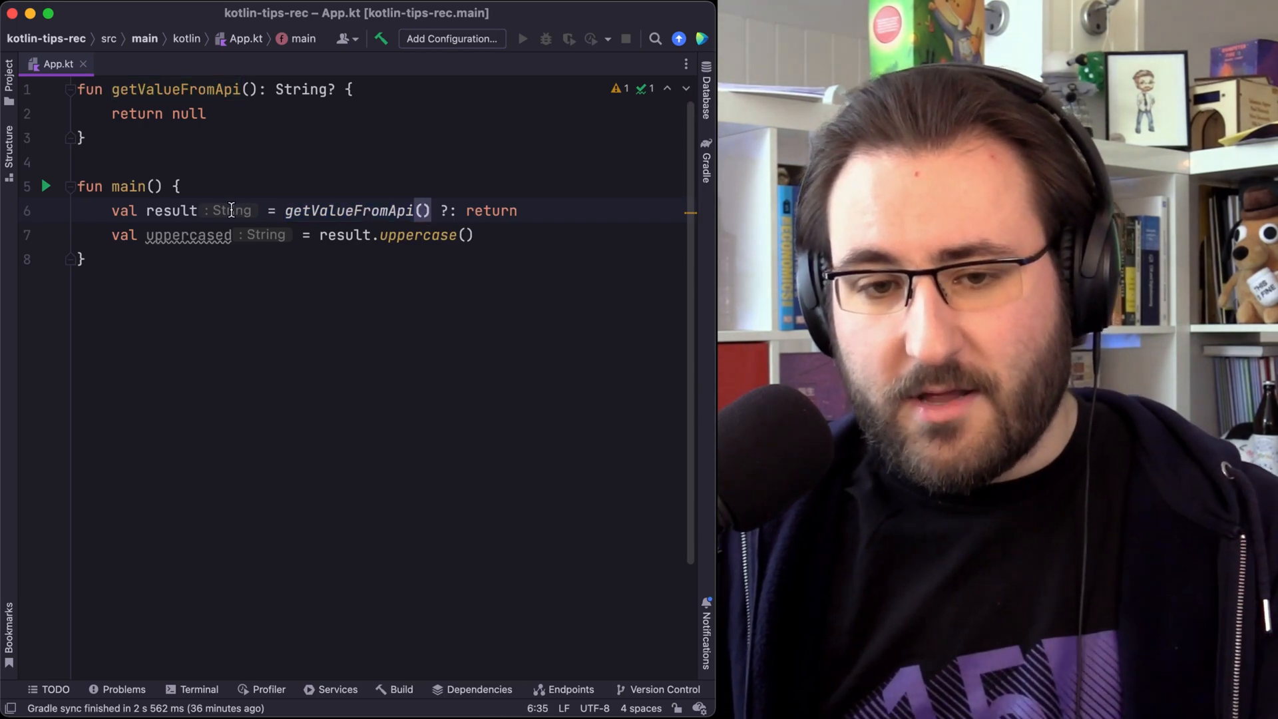
double_click(489, 211)
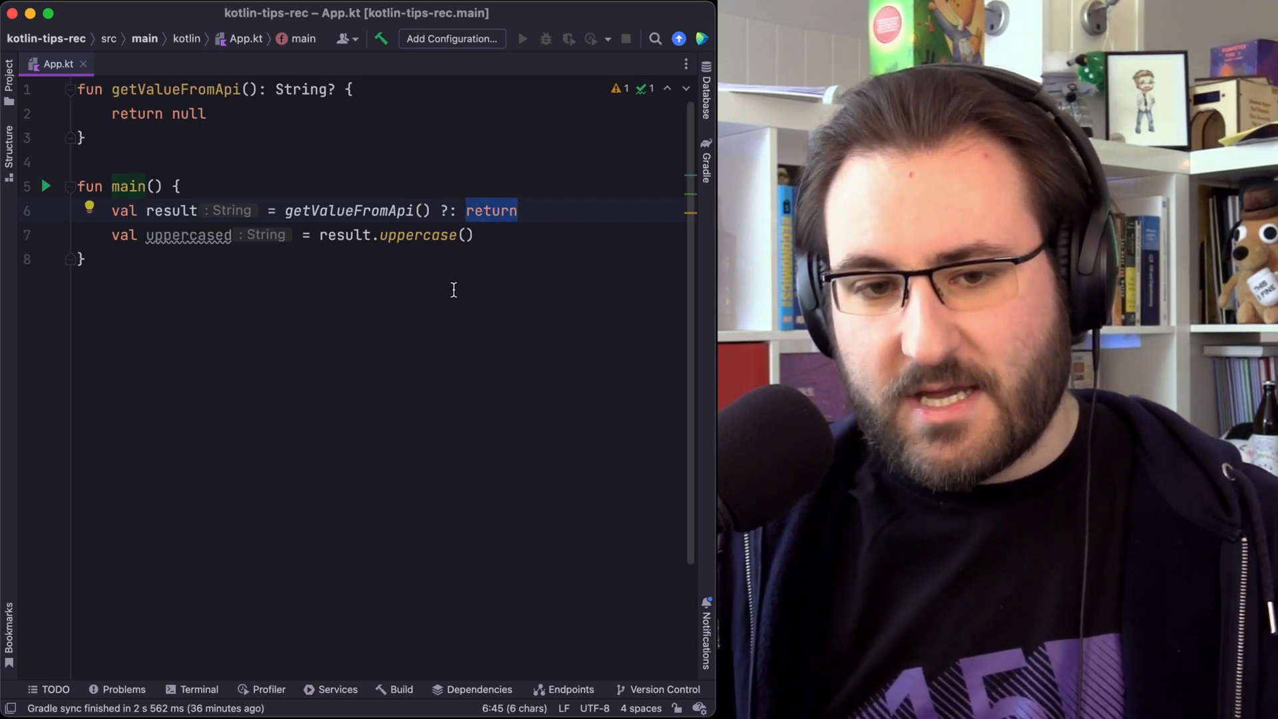
left_click(518, 211)
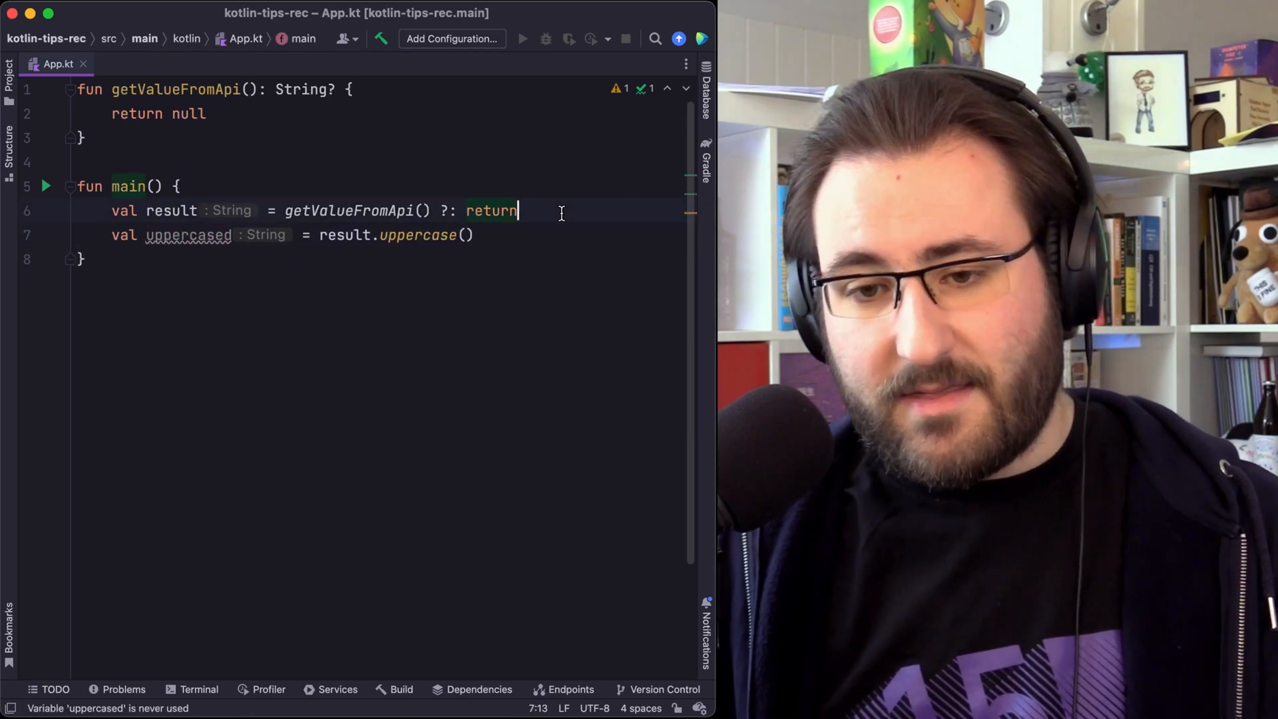
double_click(490, 210)
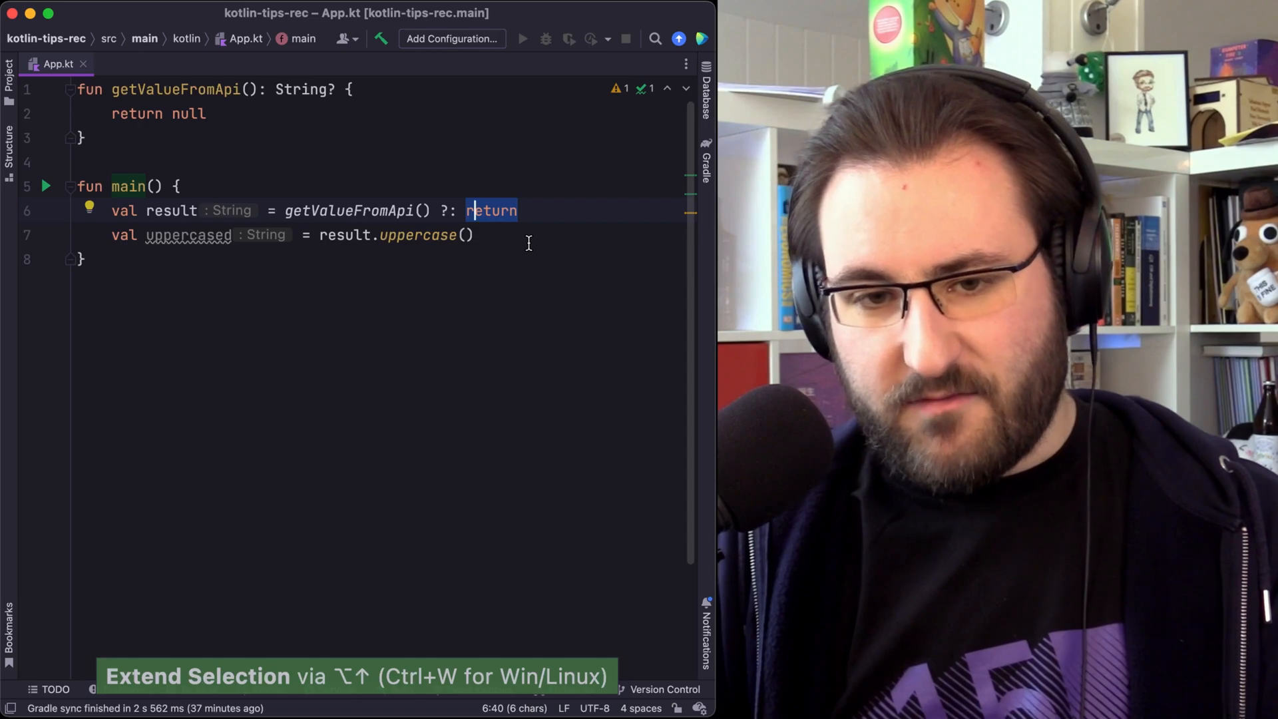
- Replace the Elvis fallback with "Undefined", then with error("No v…")
type("\"Undefined")
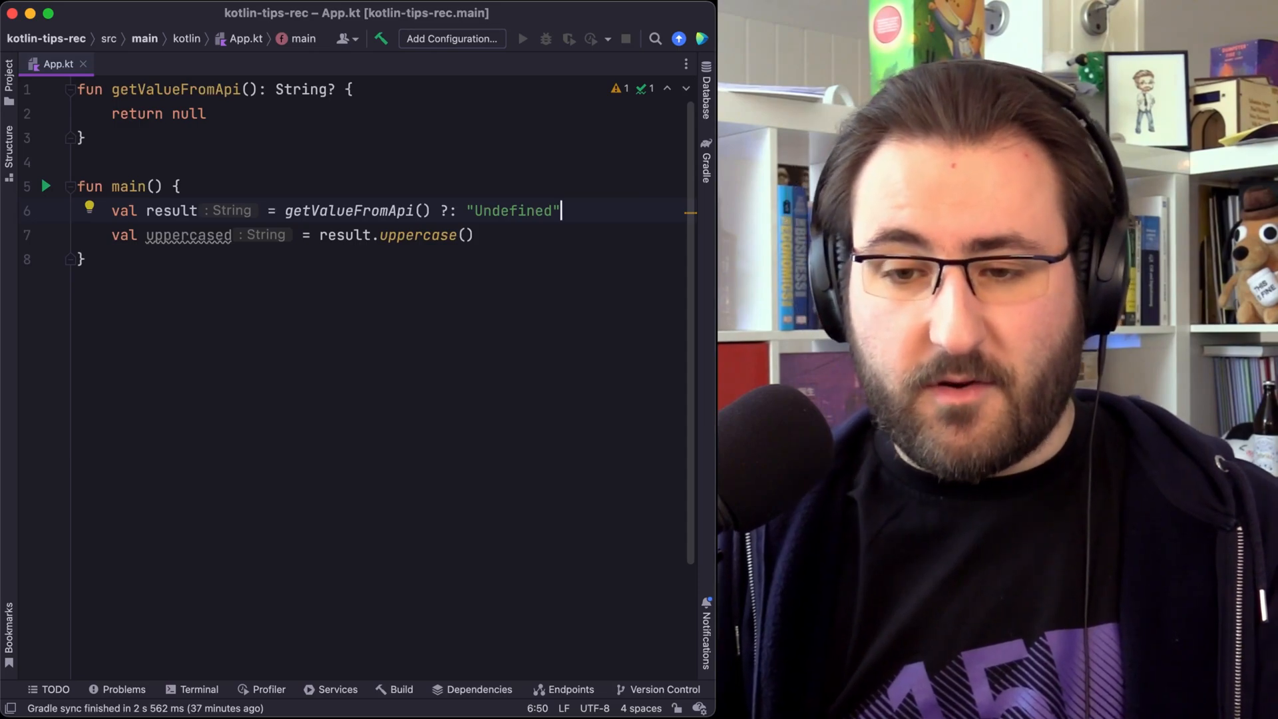
type("erro")
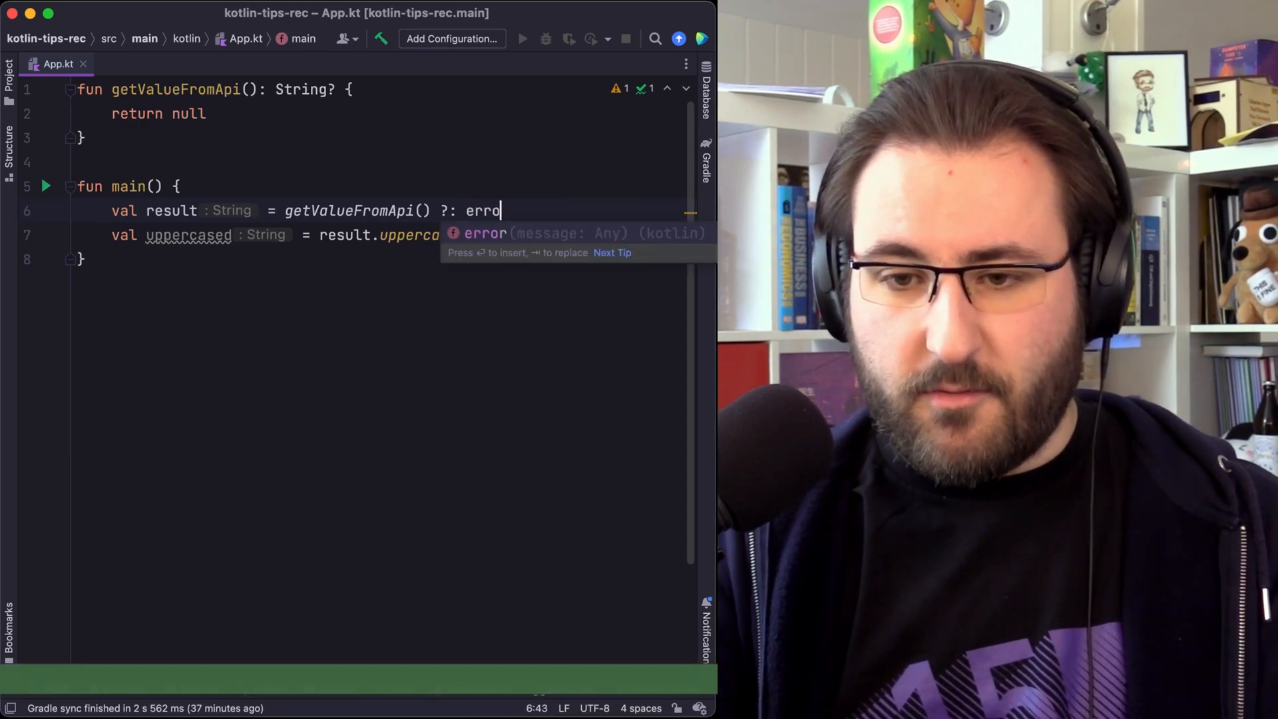
type("(\"No v")
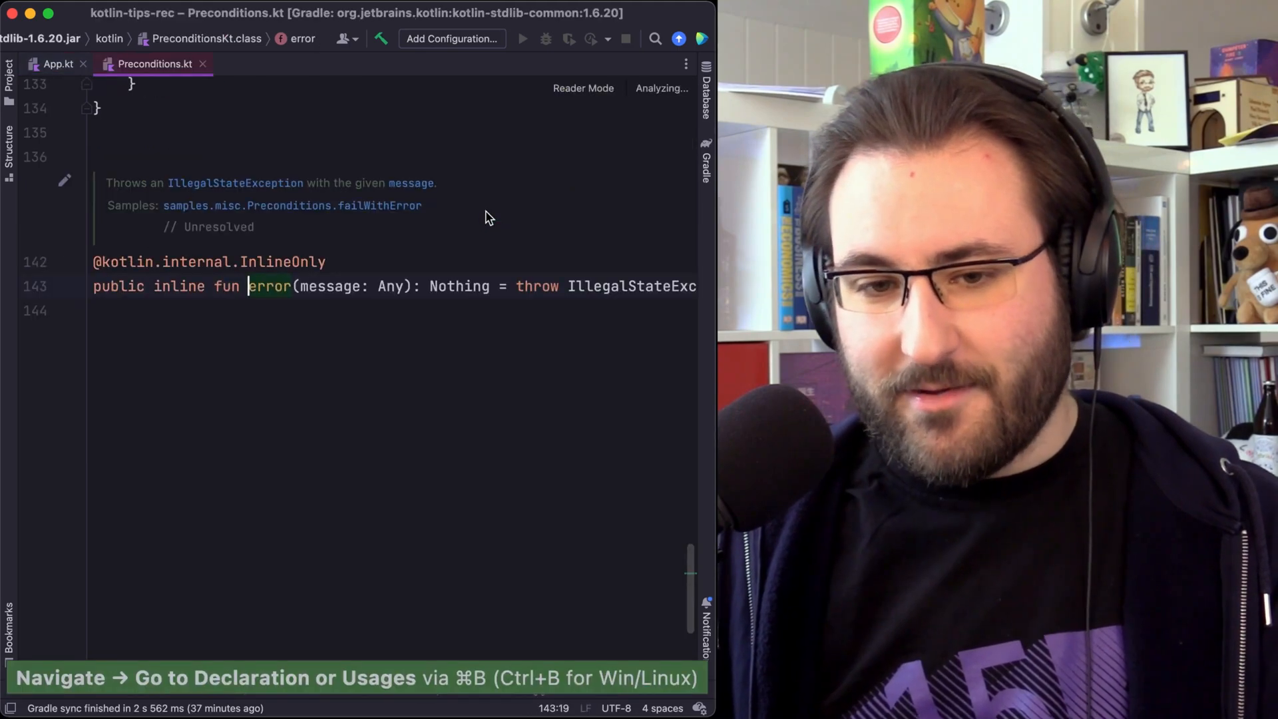
- In Preconditions.kt, highlight that error() returns Nothing, then go back to App.kt
double_click(458, 286)
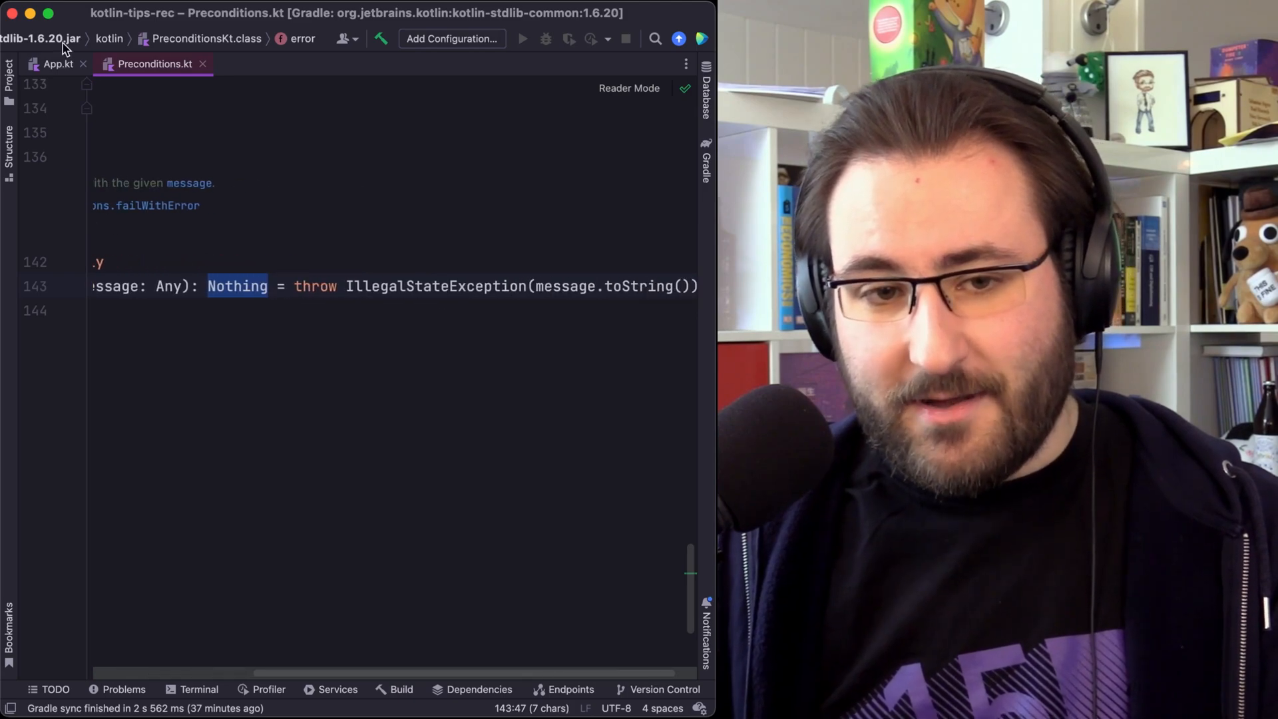
left_click(57, 63)
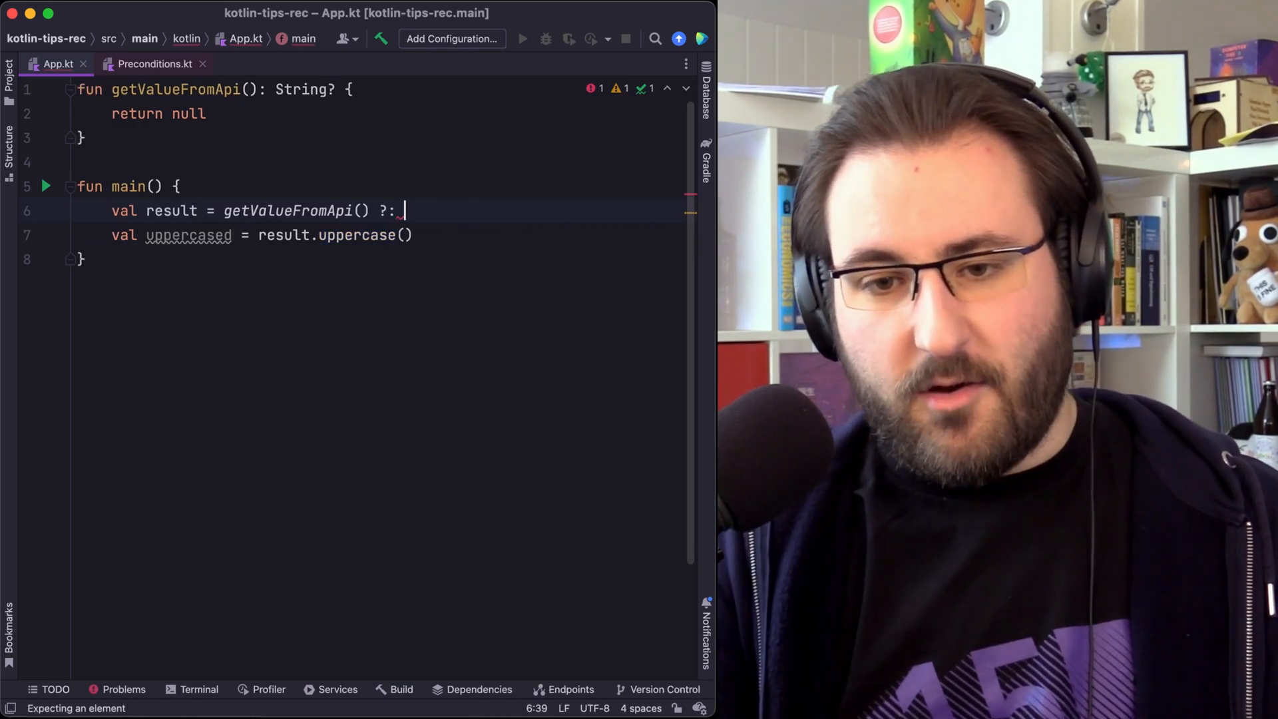
- Rewrite the Elvis fallback as throw Ille… for an IllegalStateException
type("throw Ille")
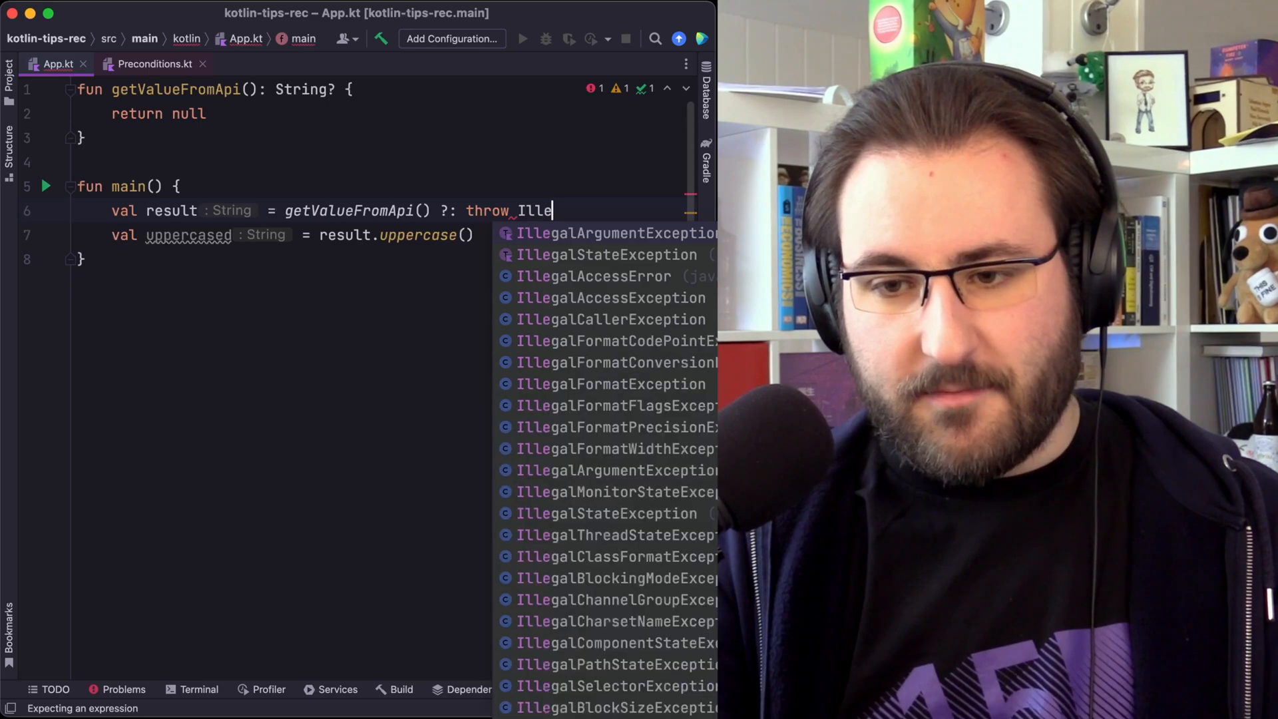